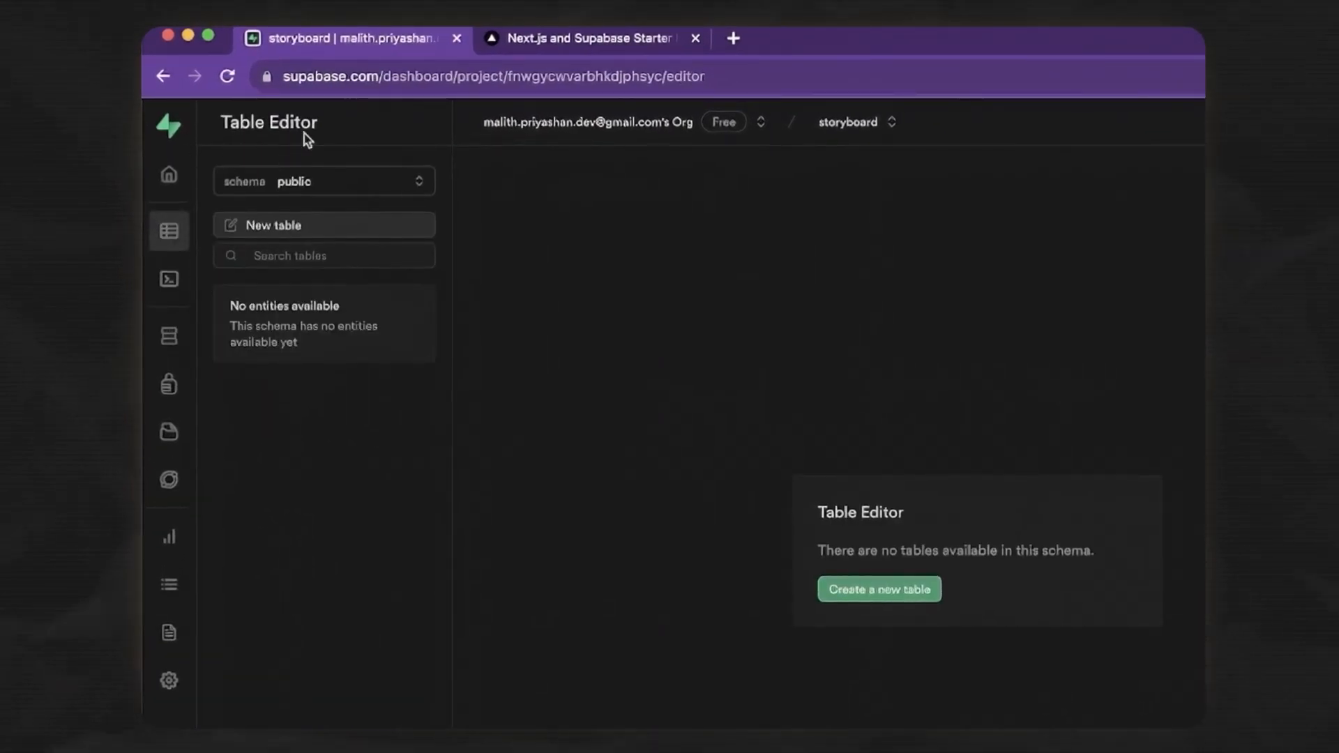
Switch the Table Editor from the empty public schema to the auth schema
{"action": "left_click", "coordinate": [168, 174]}
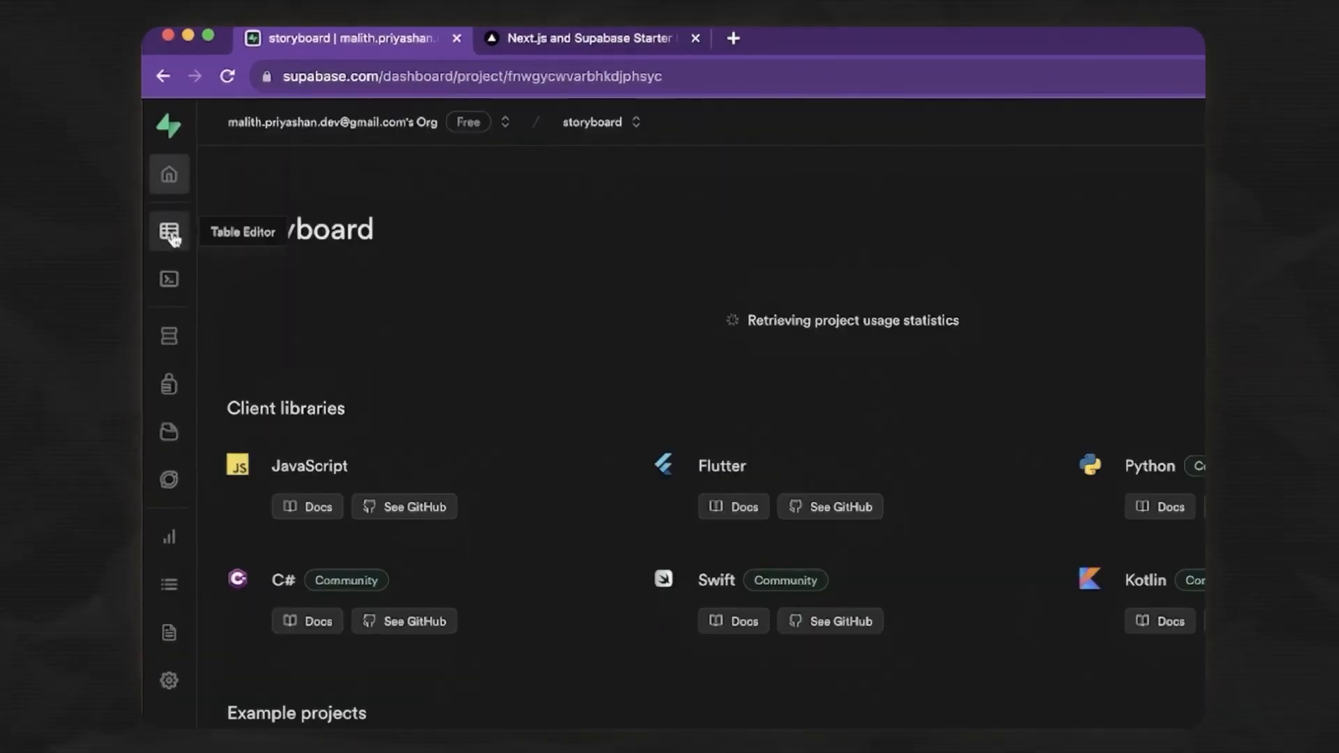
{"action": "left_click", "coordinate": [168, 231]}
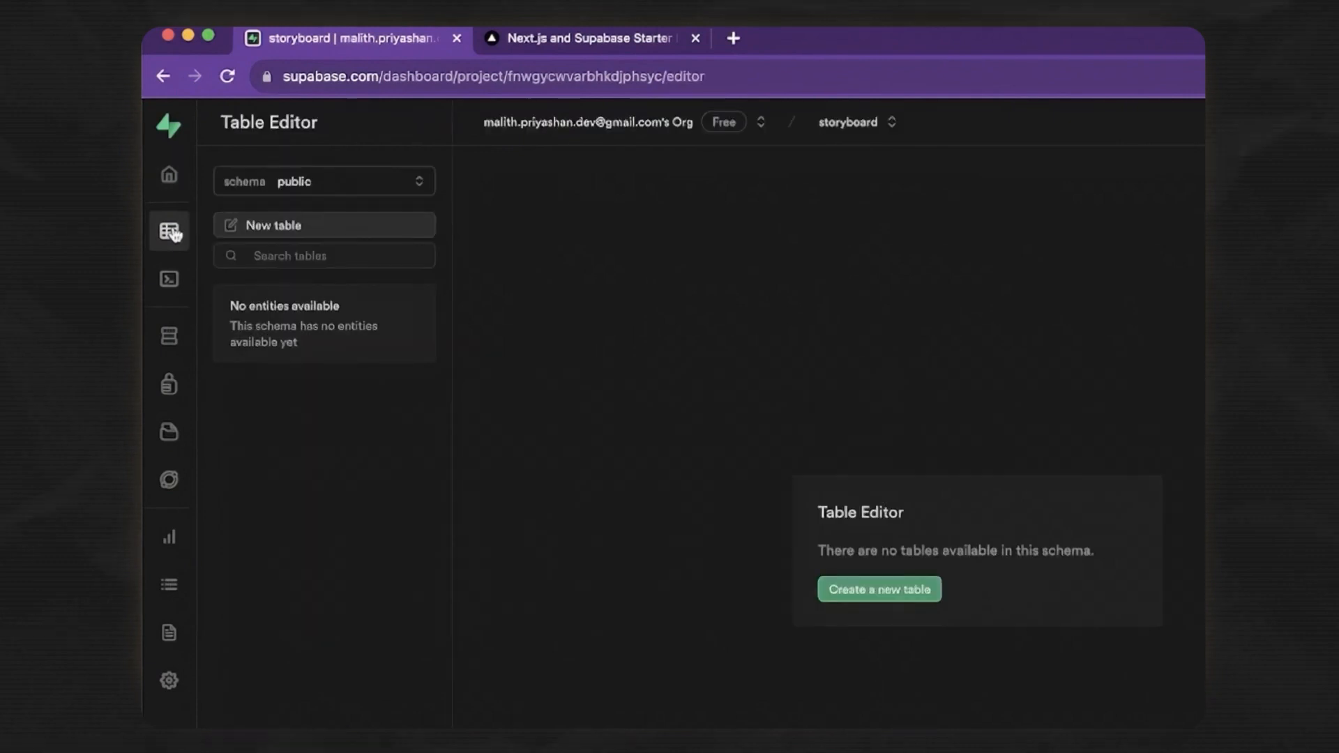
{"action": "left_click", "coordinate": [323, 181]}
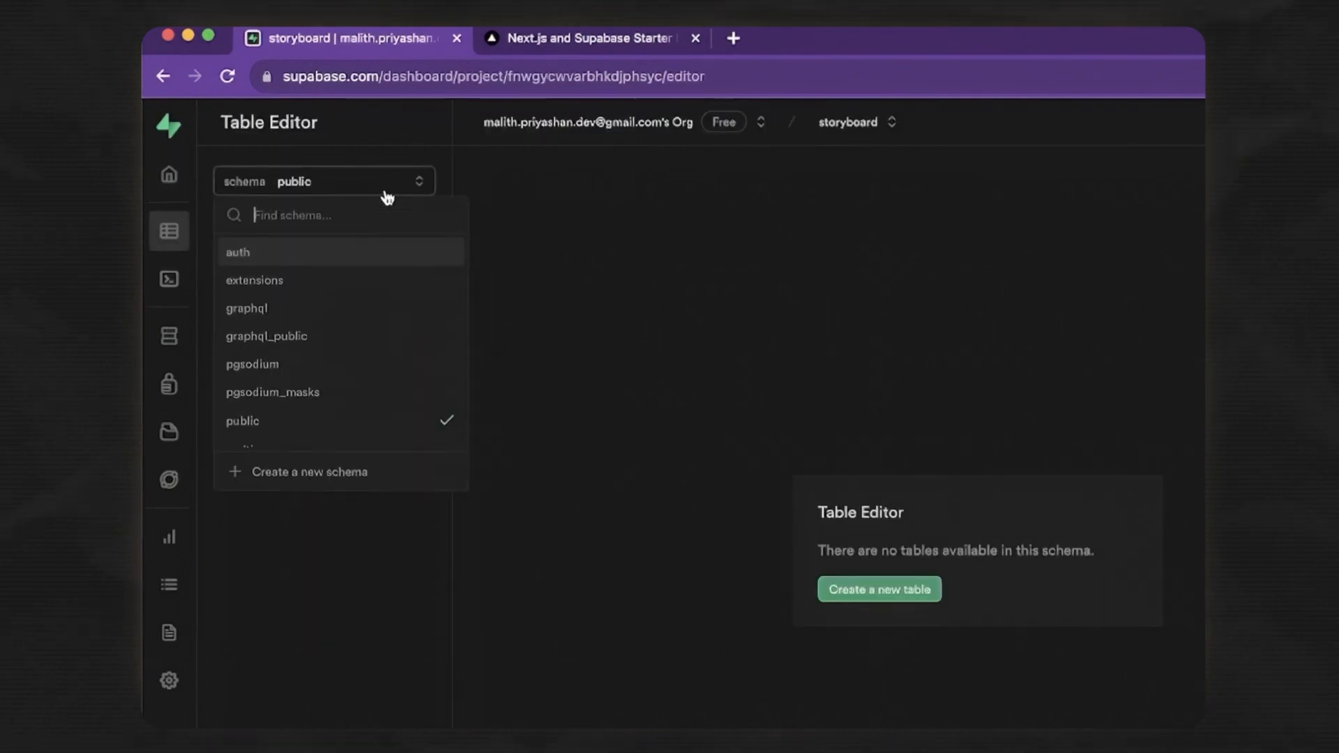
{"action": "mouse_move", "coordinate": [613, 273]}
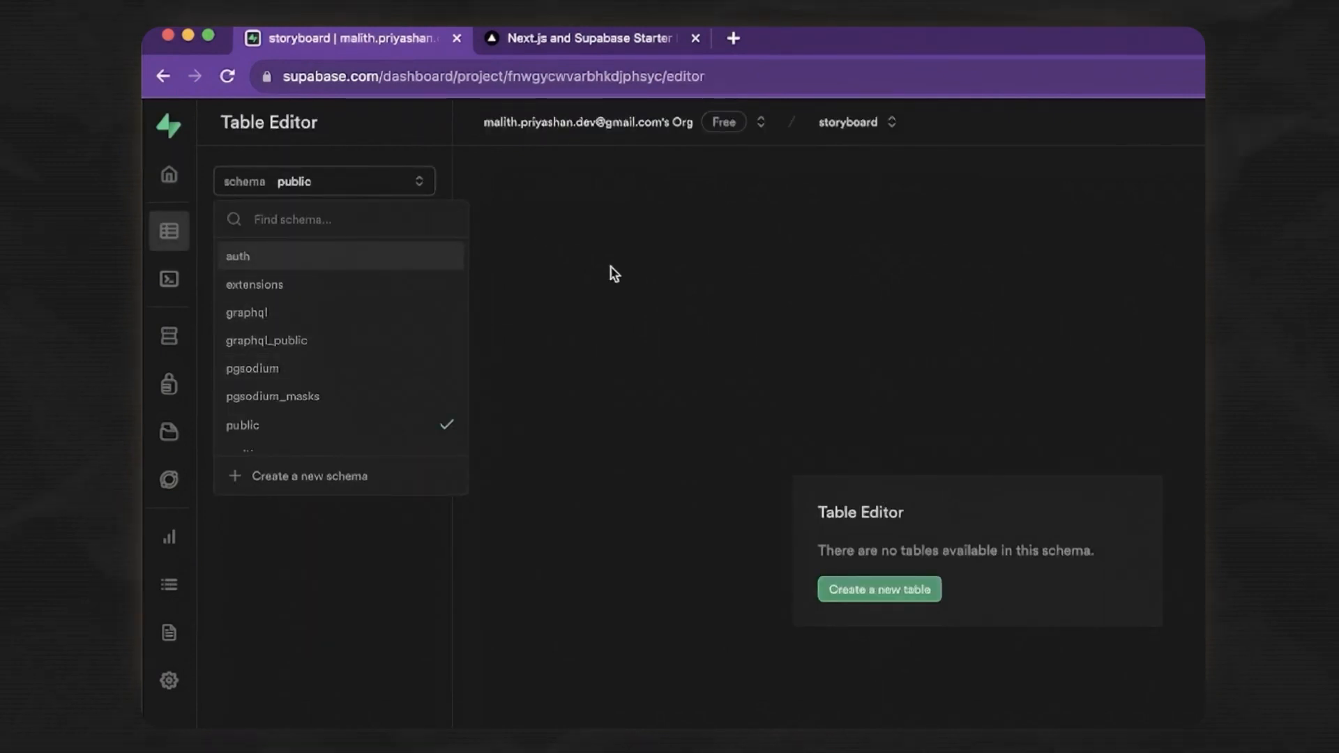
{"action": "left_click", "coordinate": [239, 256]}
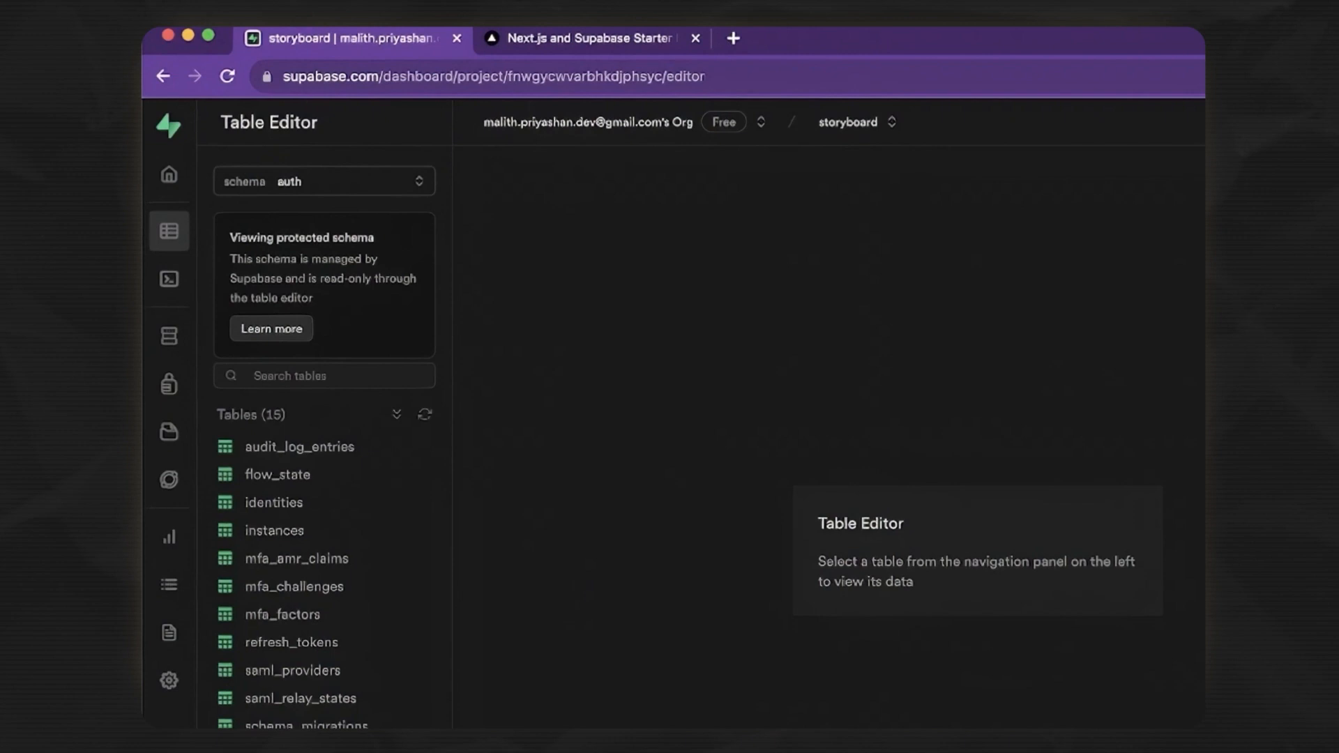
View the auth users table's single user, then return to the public schema
{"action": "left_click", "coordinate": [236, 677]}
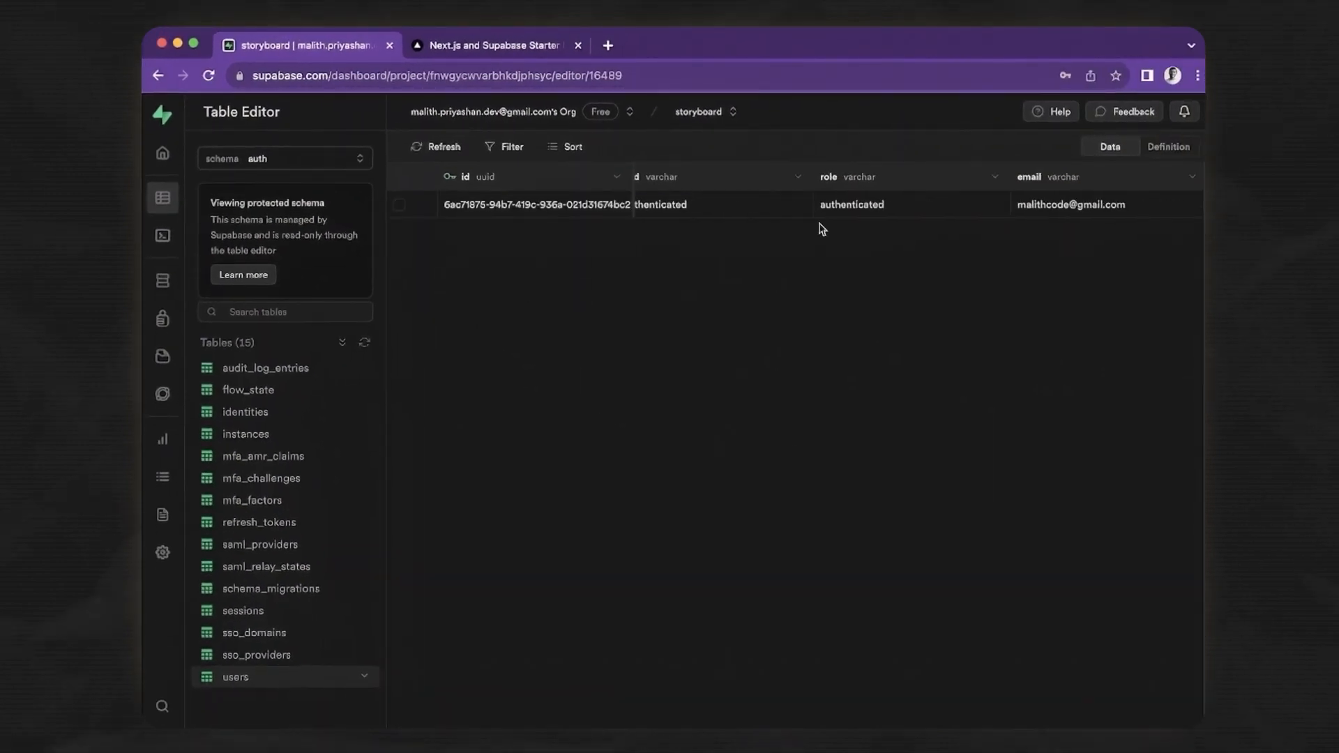
{"action": "left_click", "coordinate": [285, 158]}
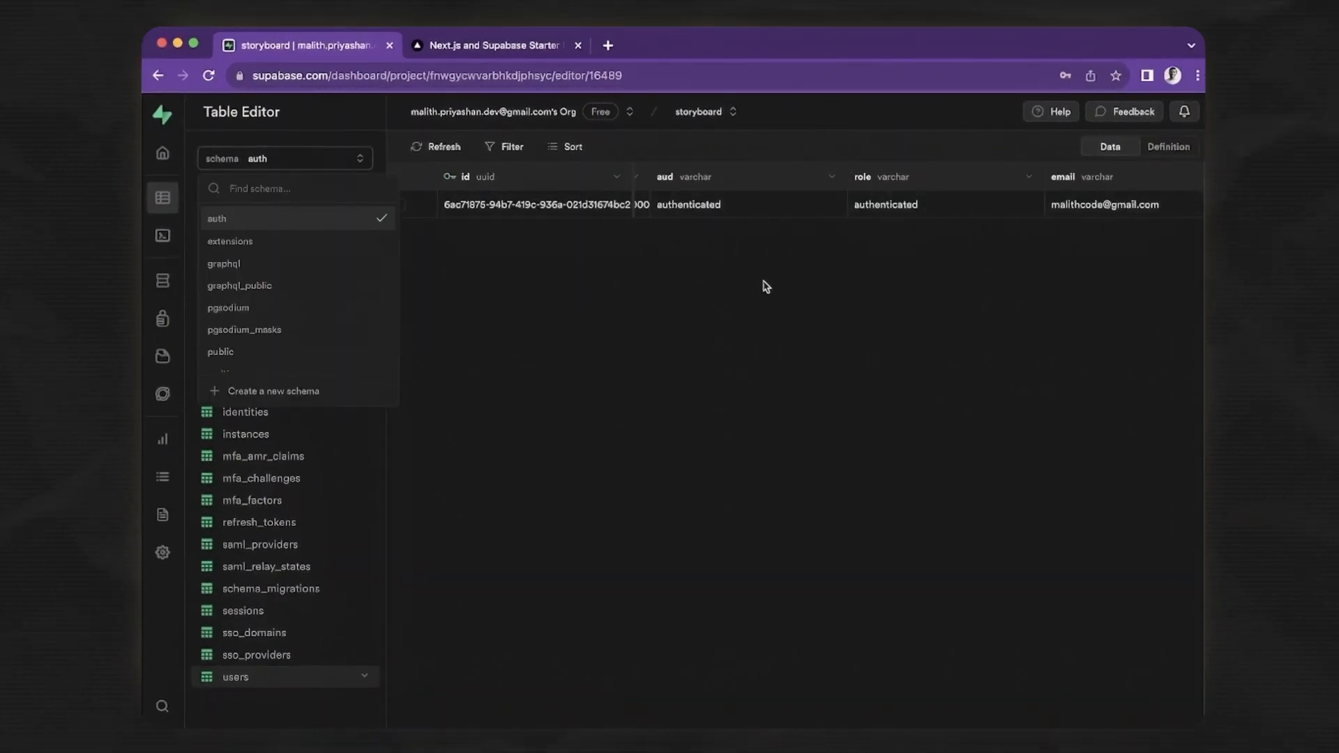
{"action": "left_click", "coordinate": [216, 219]}
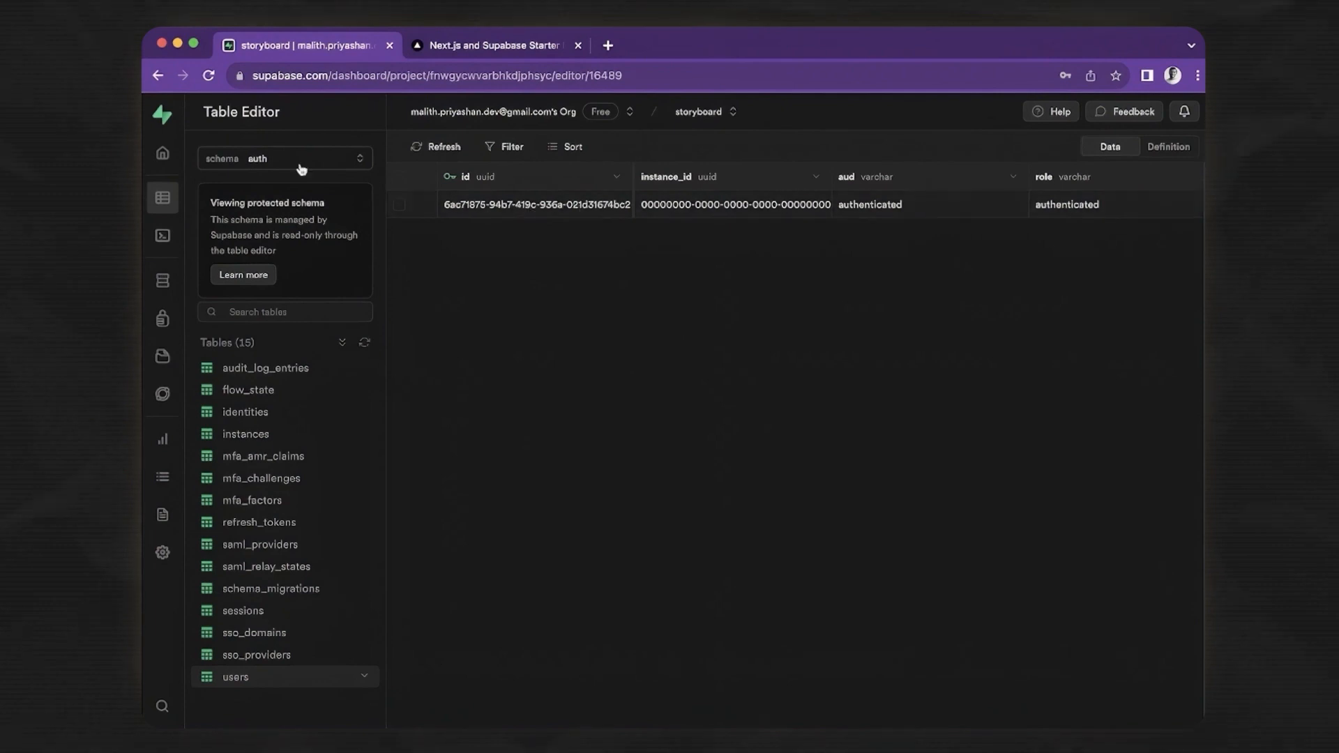
{"action": "left_click", "coordinate": [285, 158]}
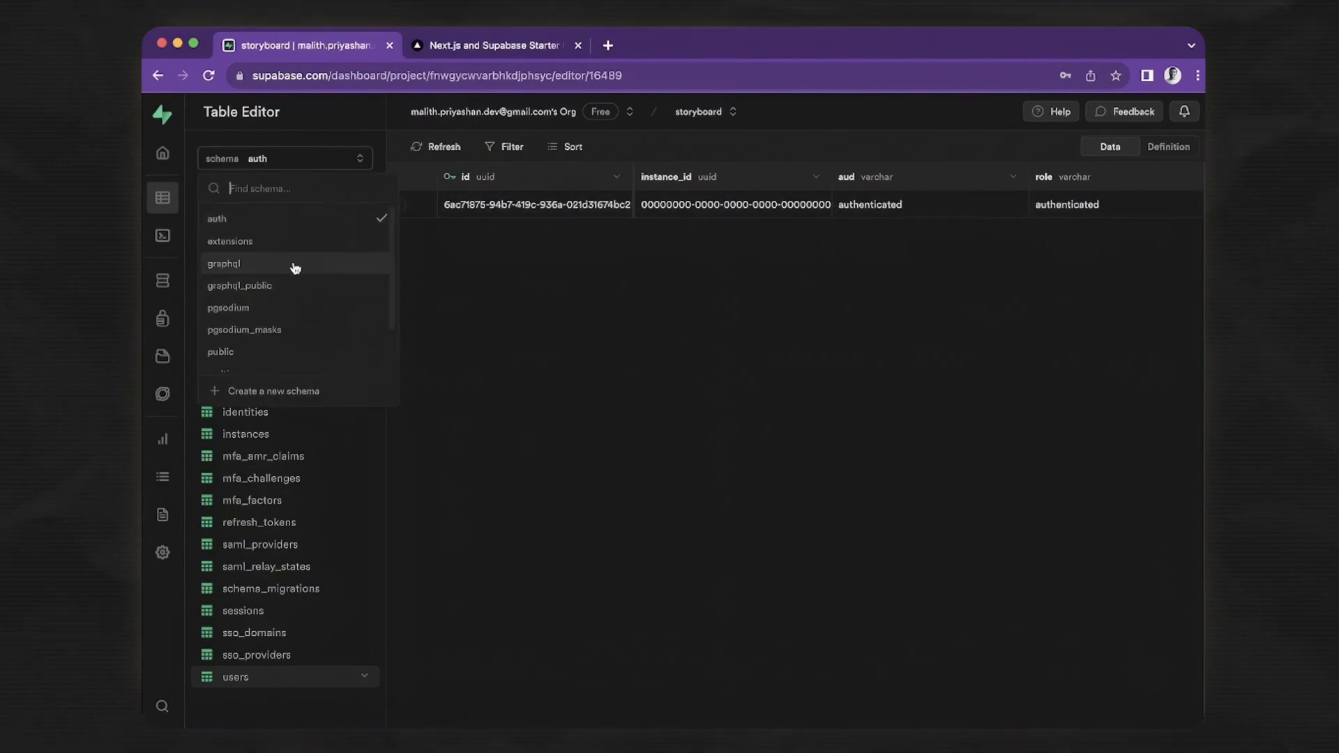
{"action": "left_click", "coordinate": [221, 351]}
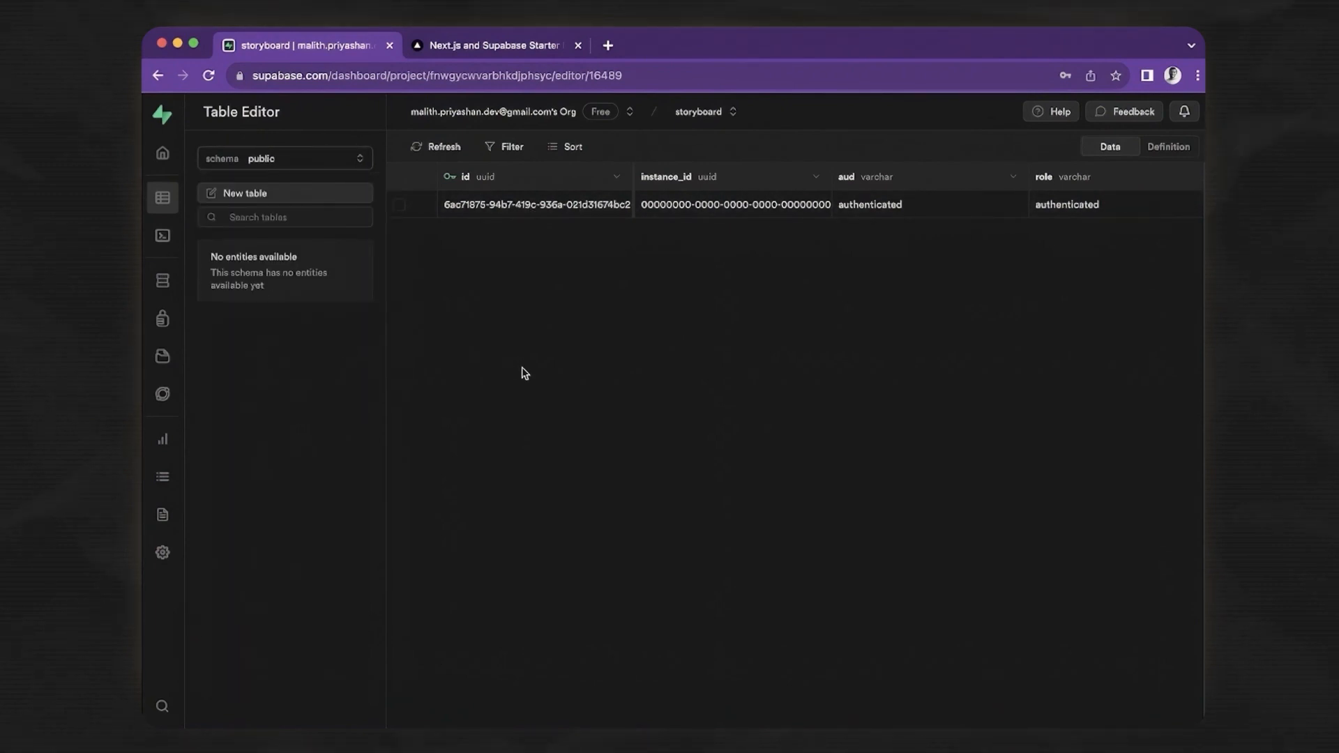
{"action": "mouse_move", "coordinate": [477, 354]}
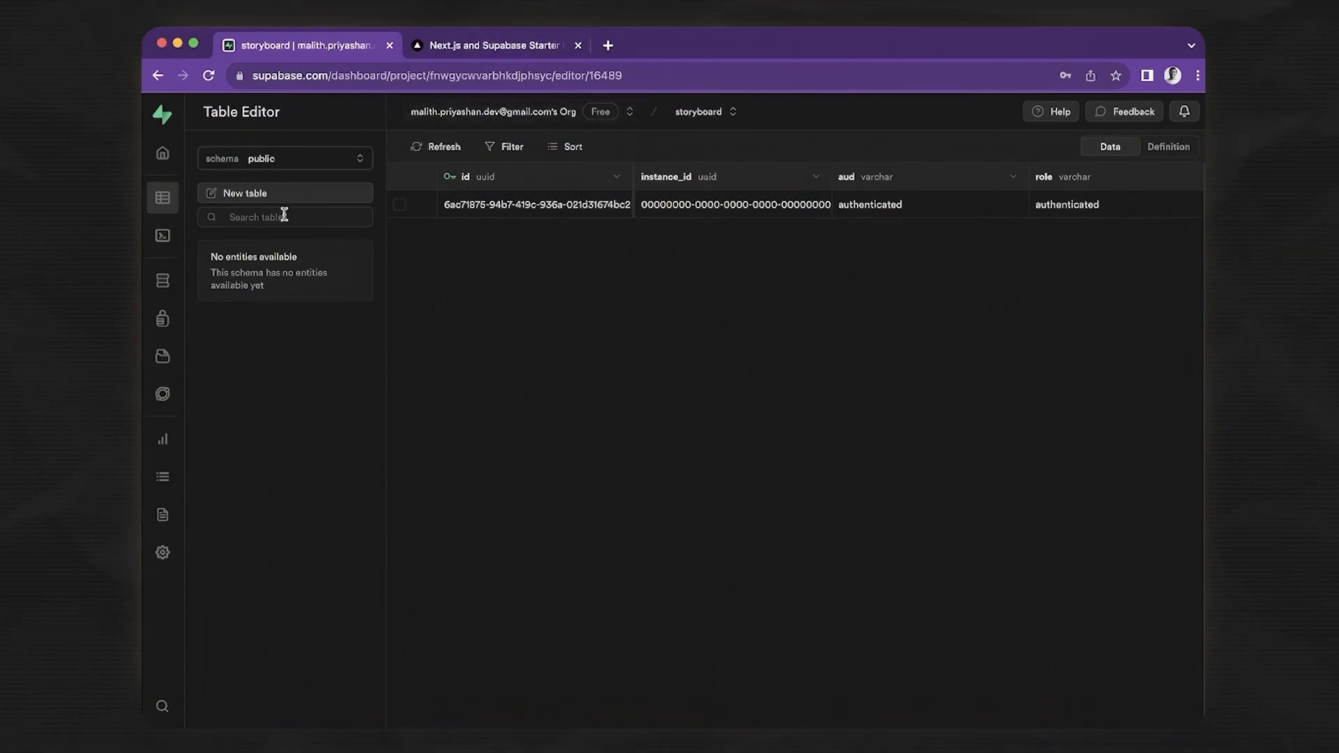
{"action": "left_click", "coordinate": [161, 237]}
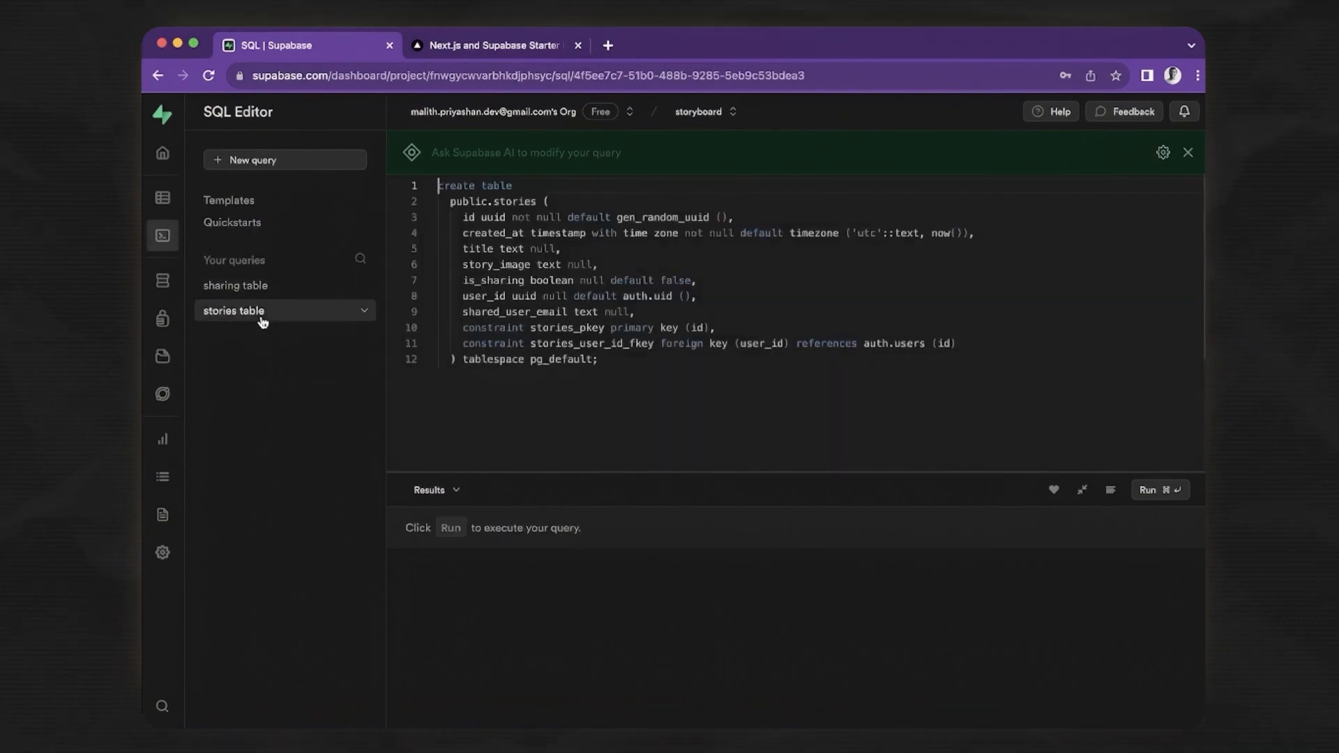
{"action": "left_click", "coordinate": [237, 285]}
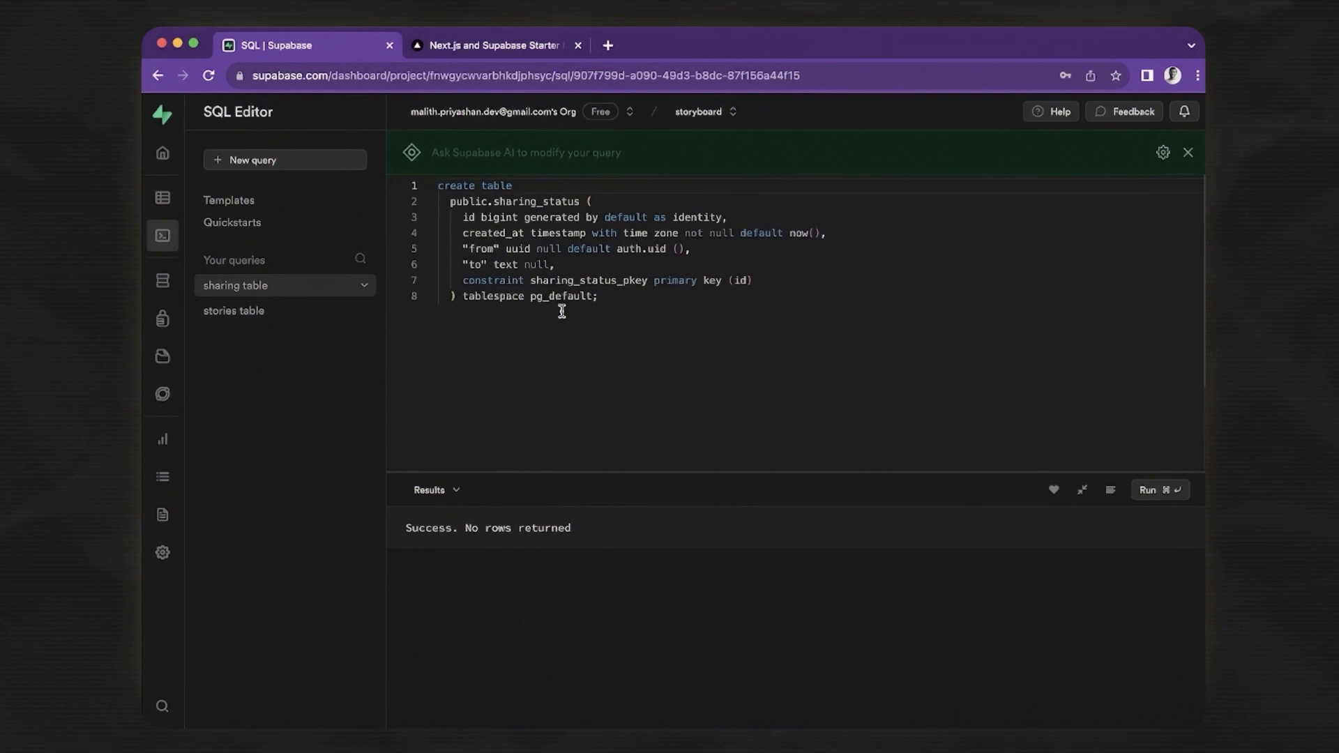
{"action": "left_click", "coordinate": [513, 264]}
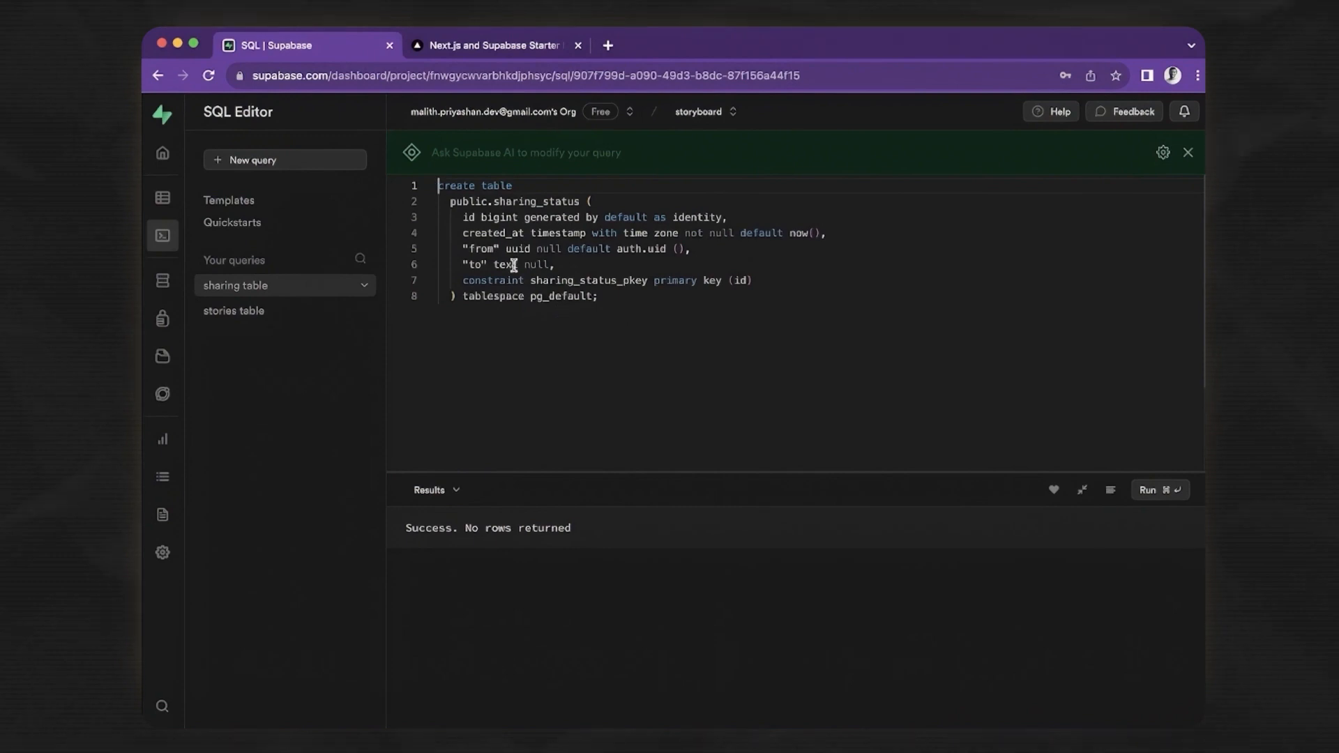
{"action": "left_click", "coordinate": [161, 197]}
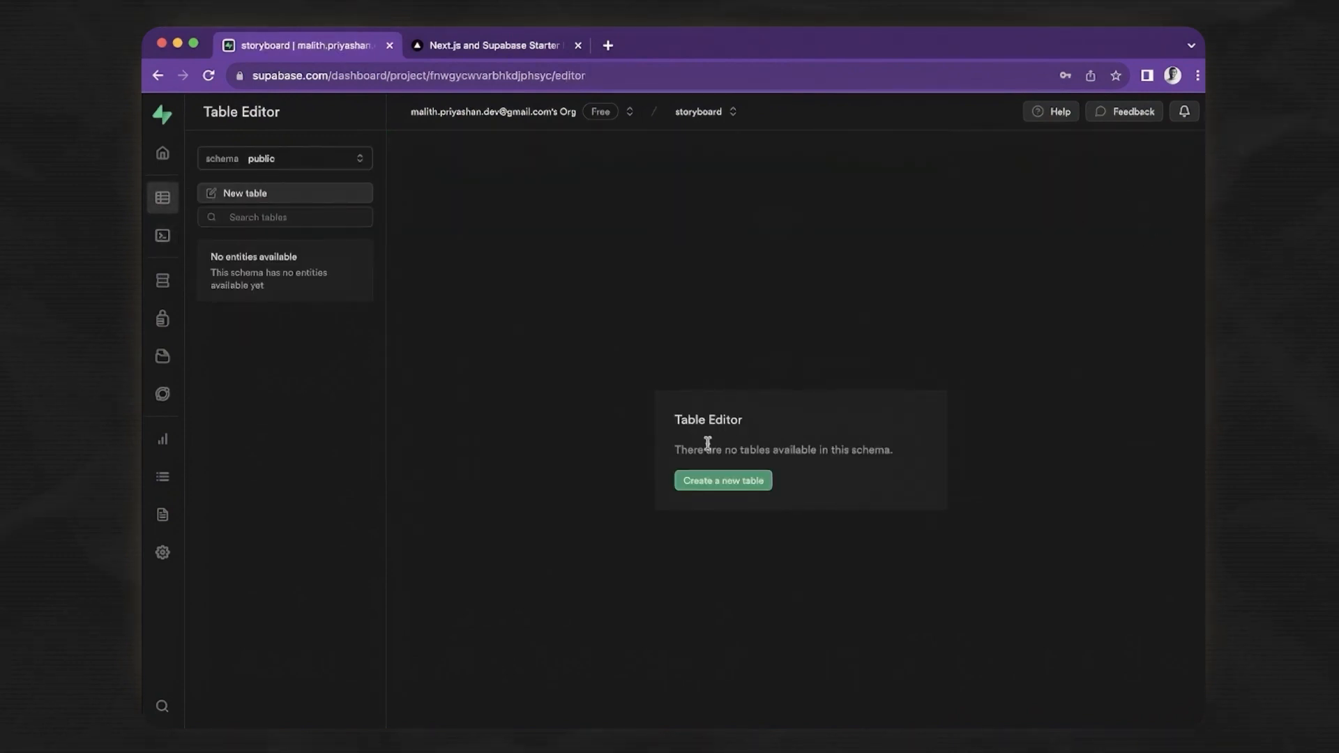
{"action": "mouse_move", "coordinate": [313, 232]}
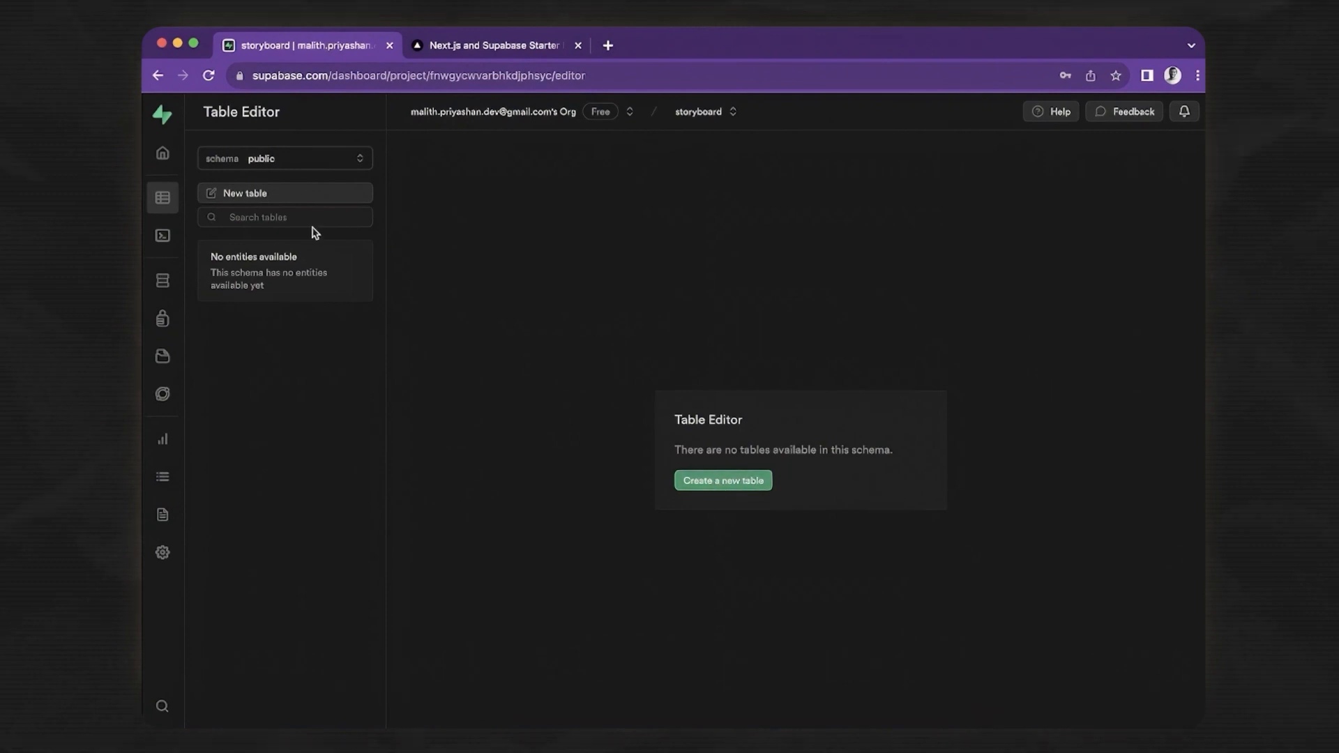
Run the saved 'stories table' query in the SQL Editor
{"action": "left_click", "coordinate": [161, 236]}
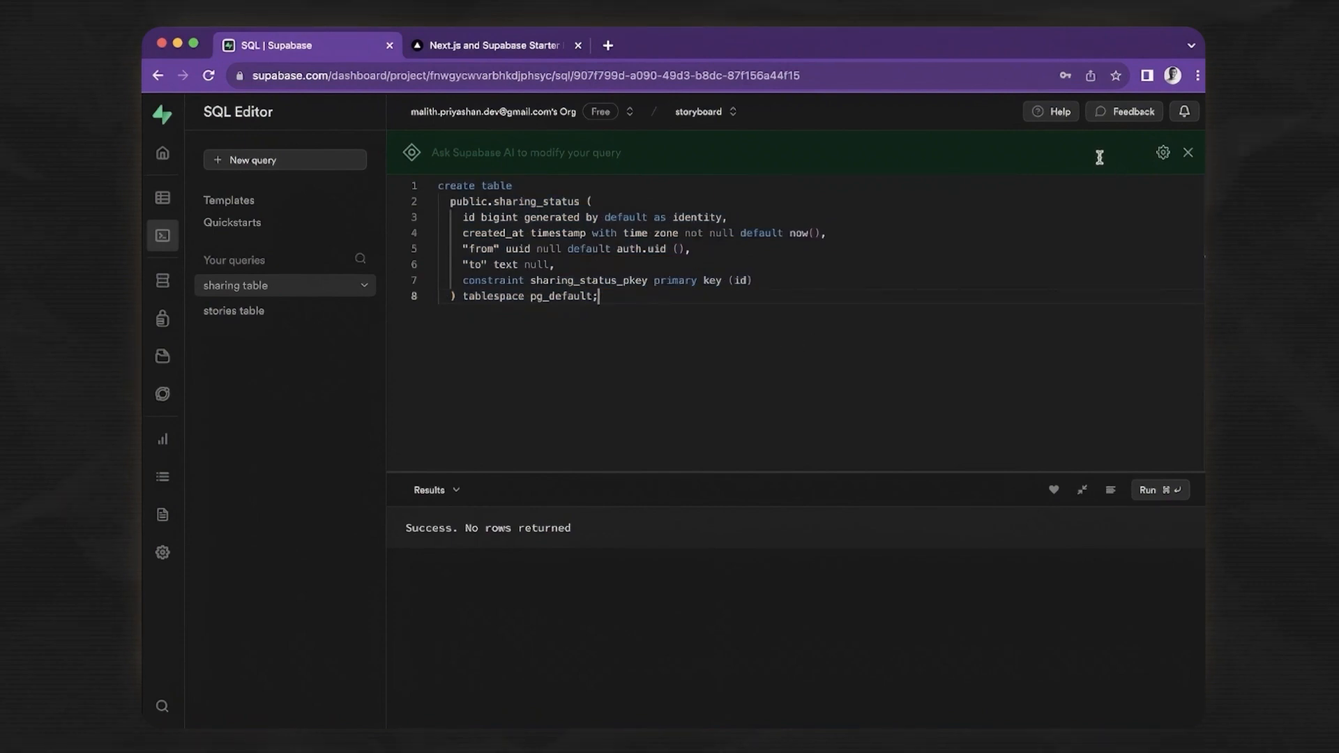
{"action": "mouse_move", "coordinate": [868, 608]}
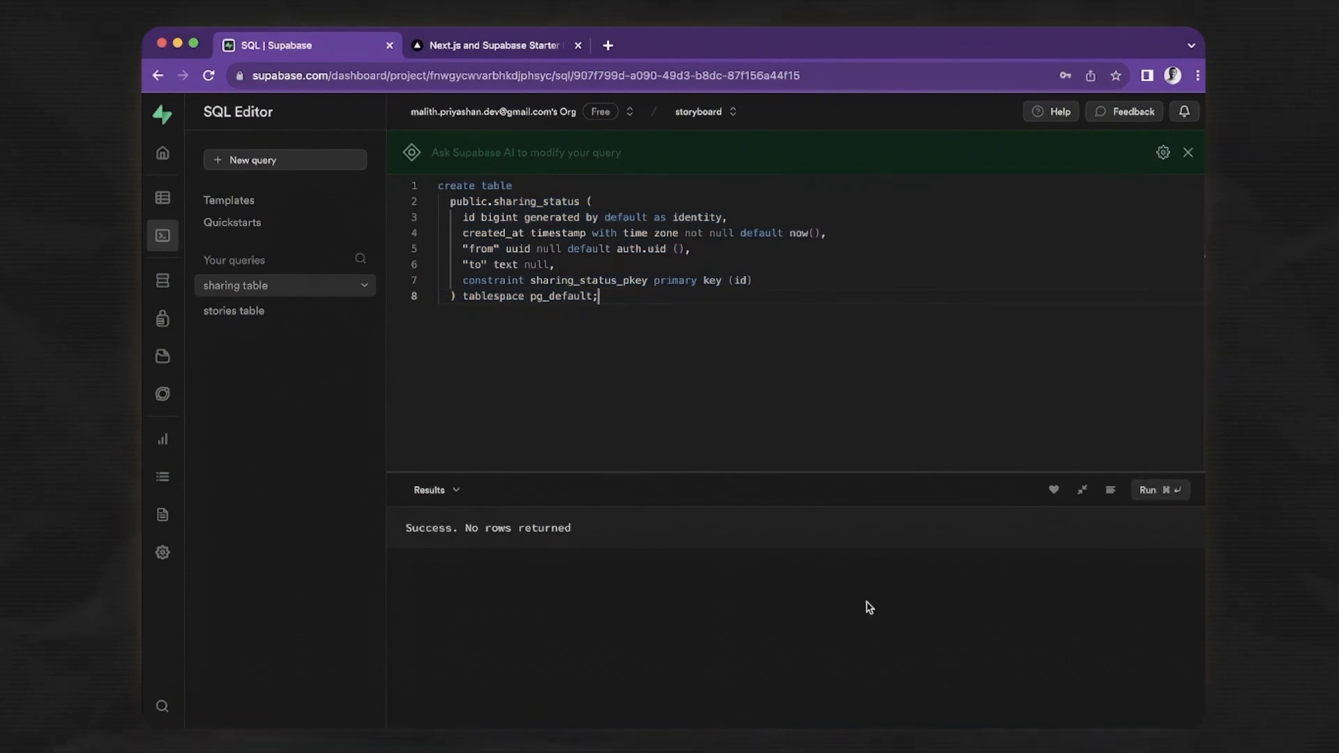
{"action": "mouse_move", "coordinate": [260, 315]}
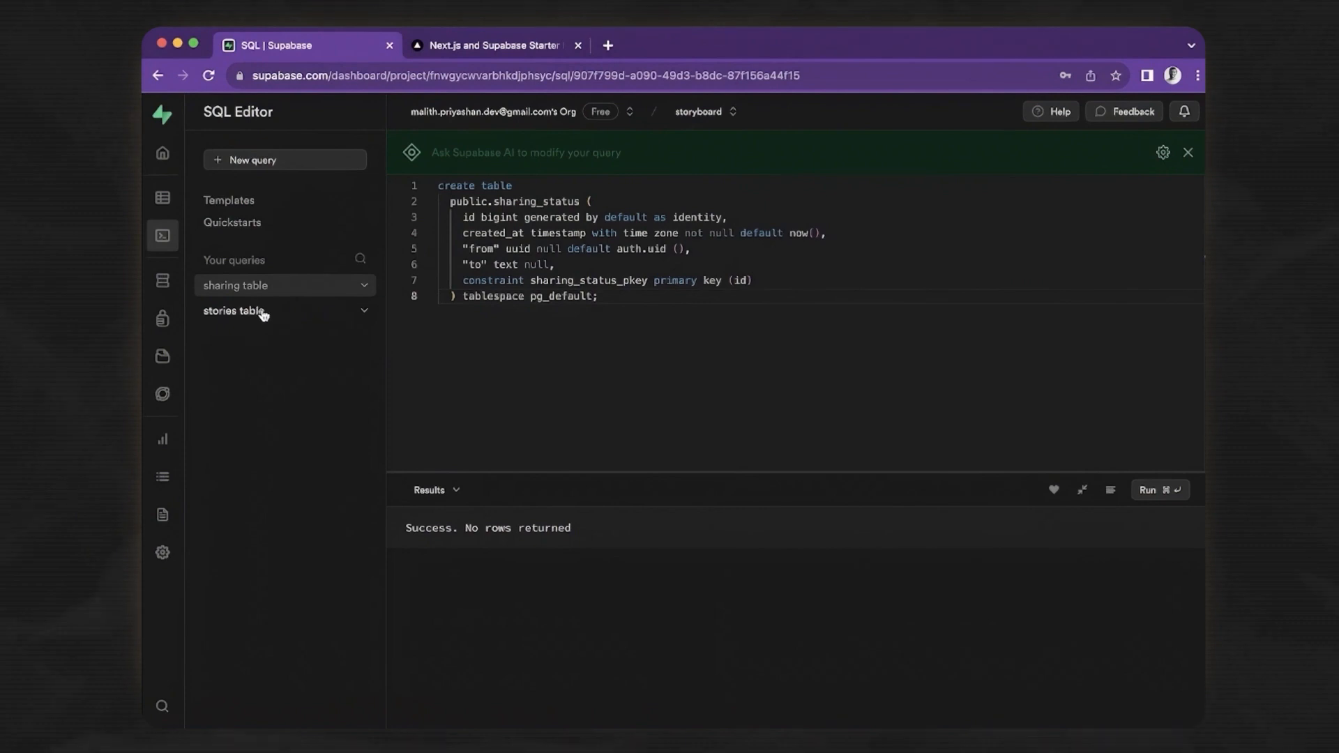
{"action": "left_click", "coordinate": [235, 309]}
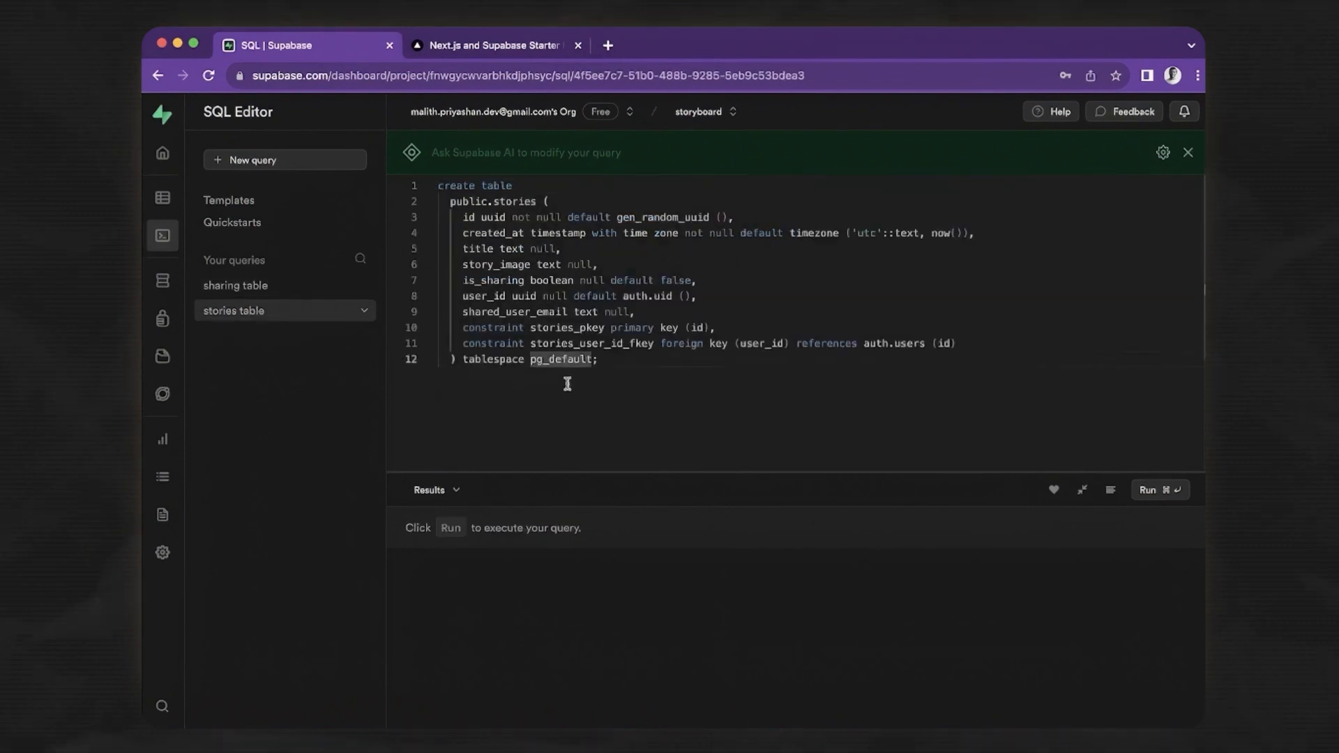
{"action": "left_click", "coordinate": [1148, 490]}
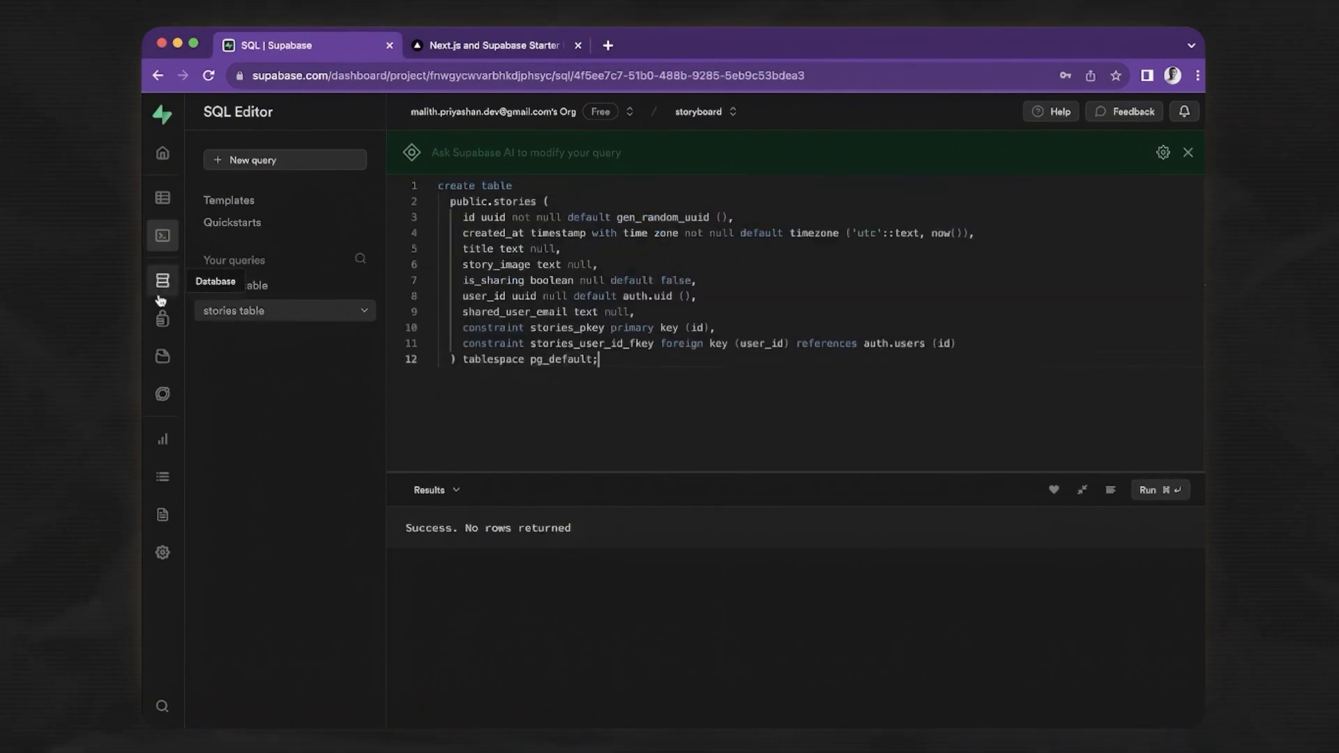
Browse the stories table's columns through shared_user_email, then view sharing_status
{"action": "left_click", "coordinate": [161, 197]}
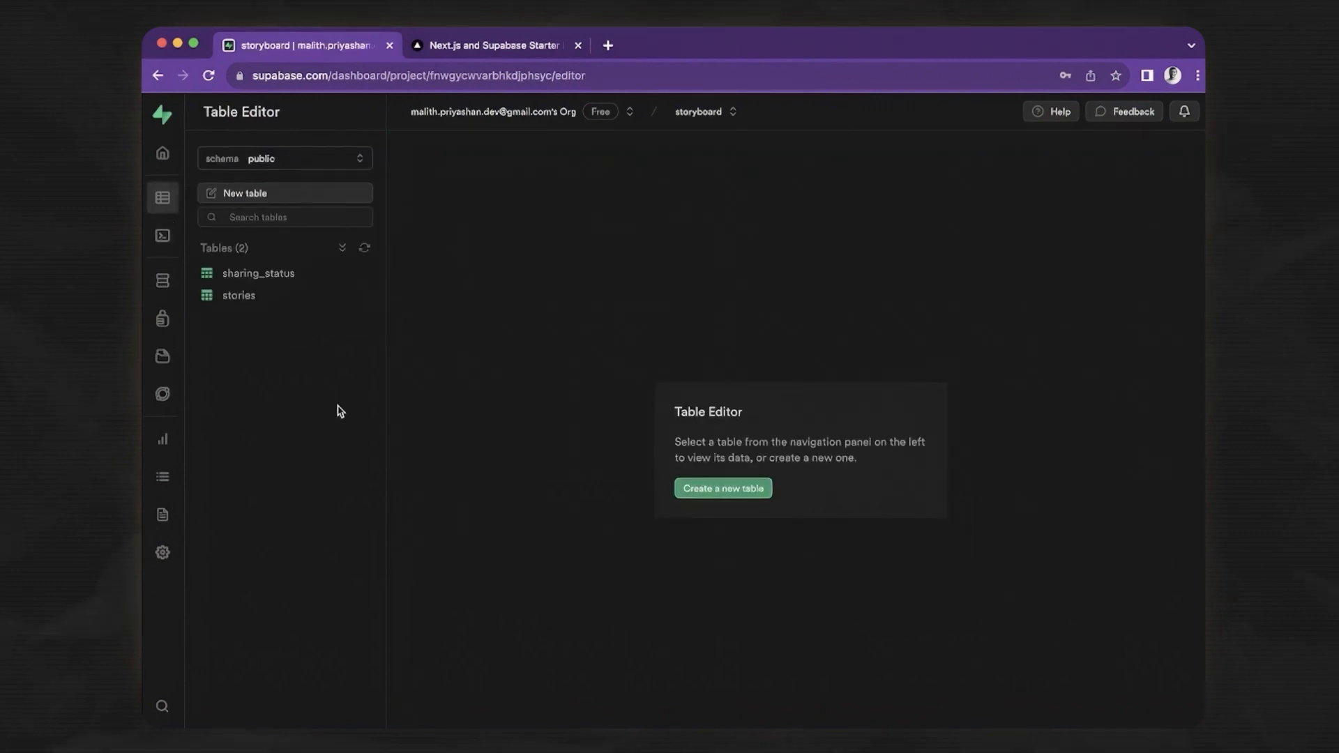
{"action": "left_click", "coordinate": [258, 273]}
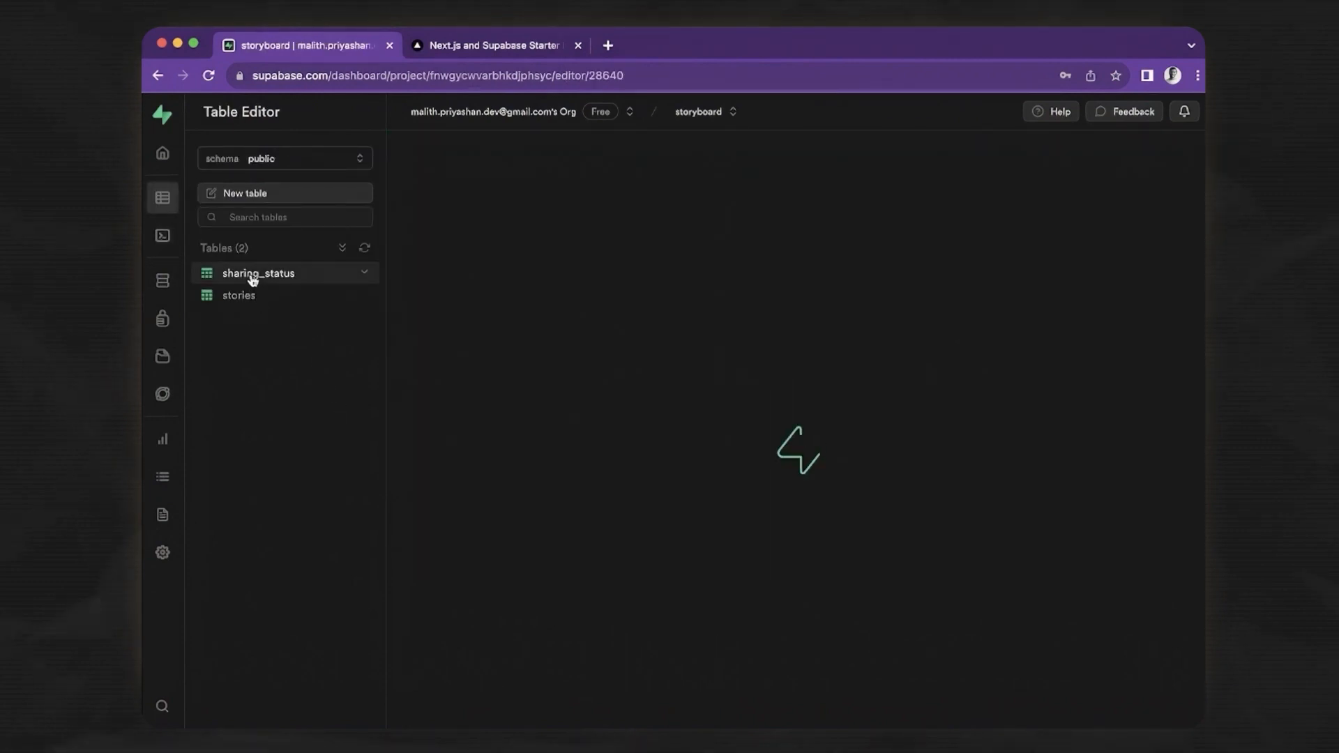
{"action": "left_click", "coordinate": [239, 294]}
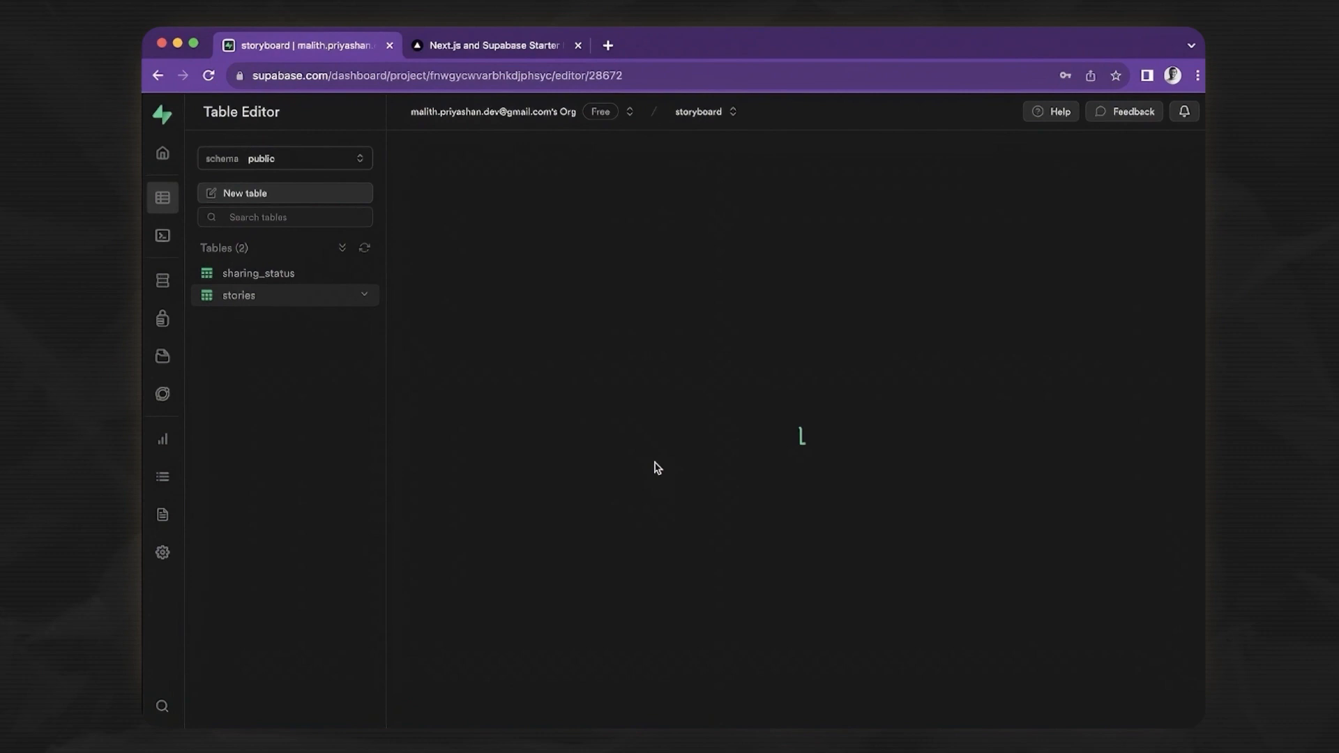
{"action": "left_click", "coordinate": [239, 294]}
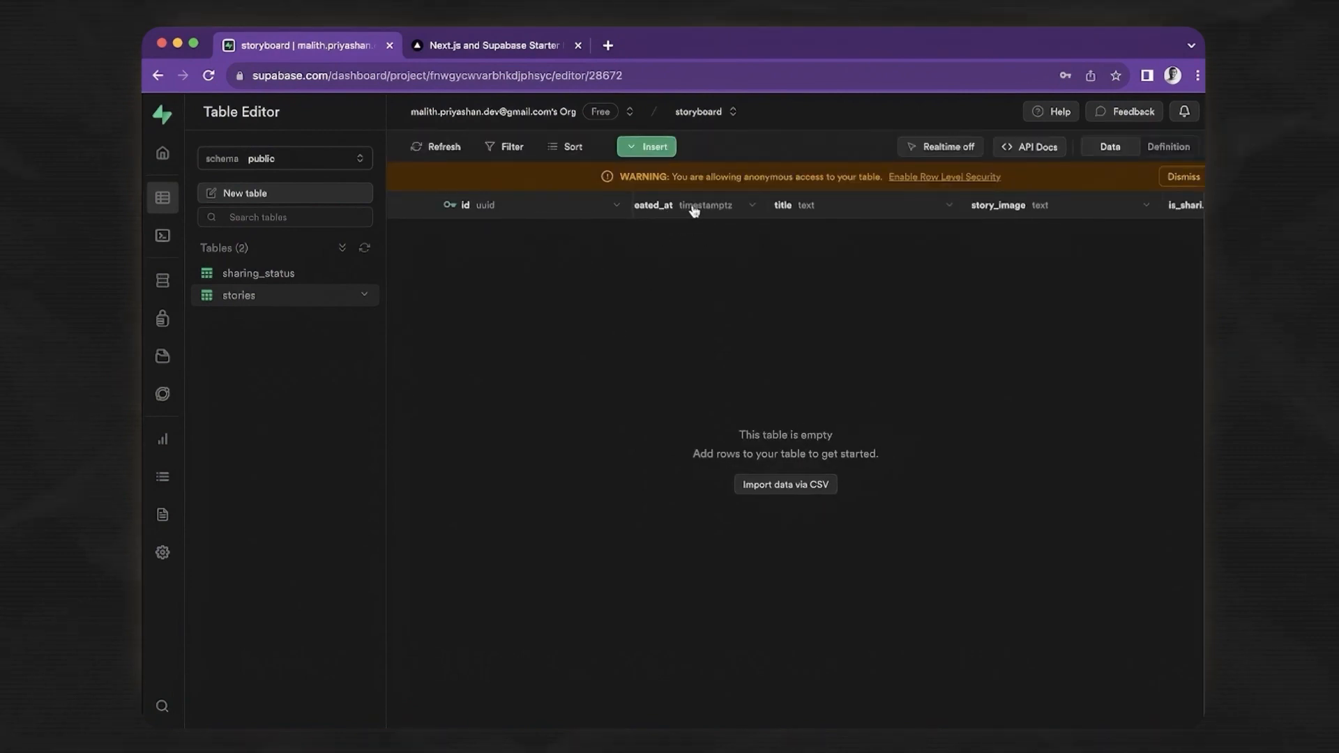
{"action": "scroll", "scroll_direction": "right", "scroll_amount": 3}
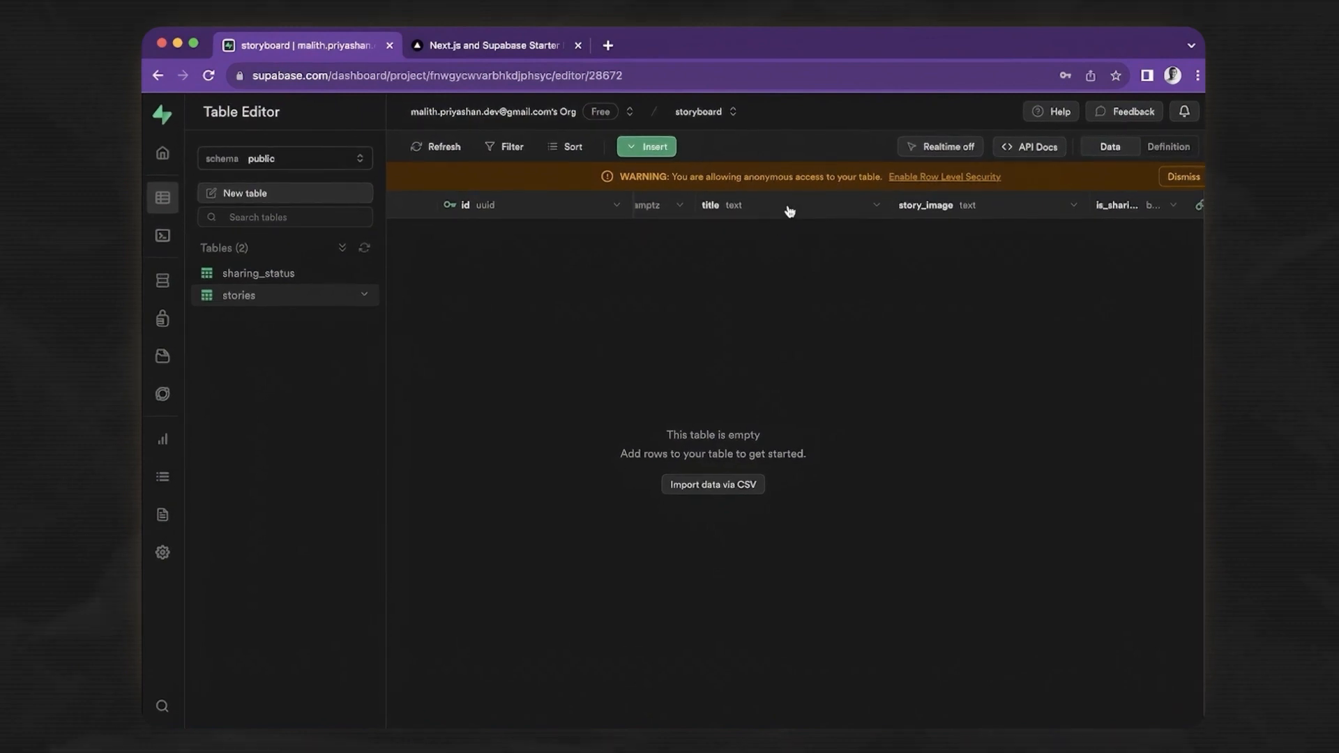
{"action": "scroll", "scroll_direction": "right", "scroll_amount": 3}
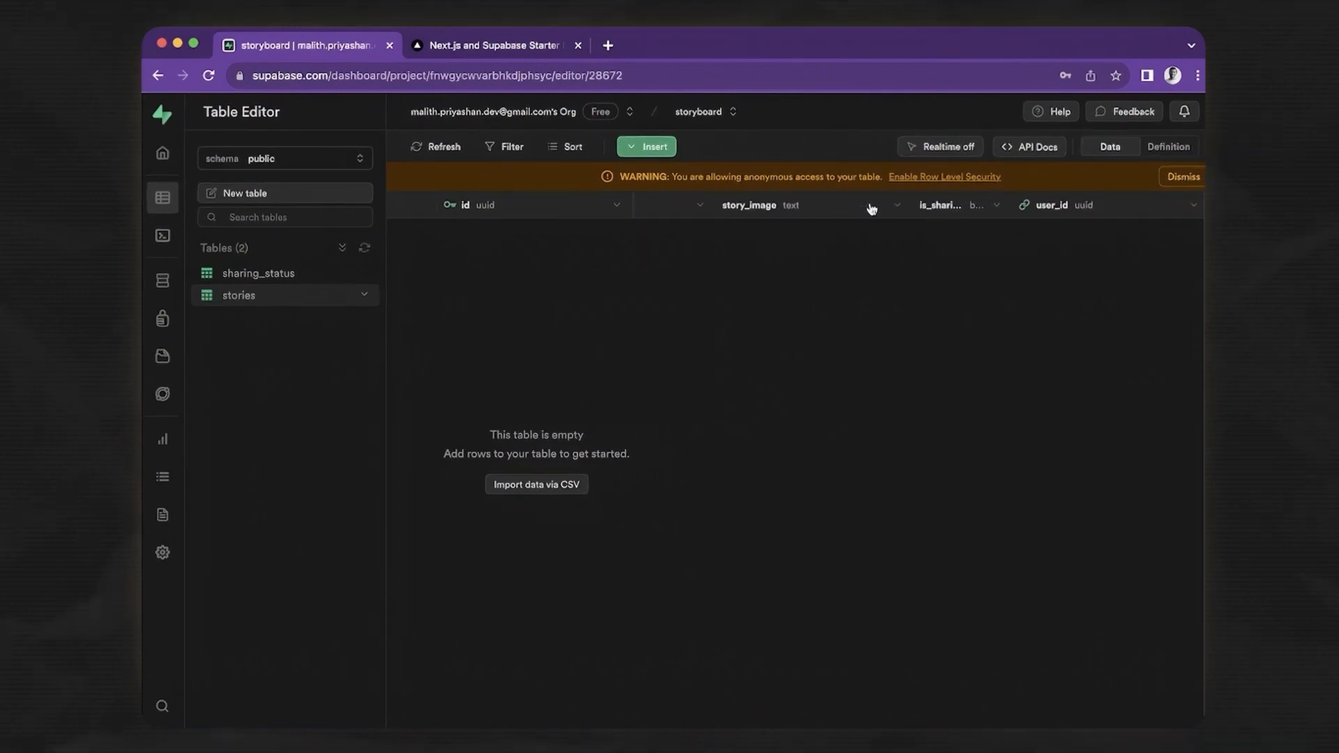
{"action": "scroll", "scroll_direction": "right", "scroll_amount": 3}
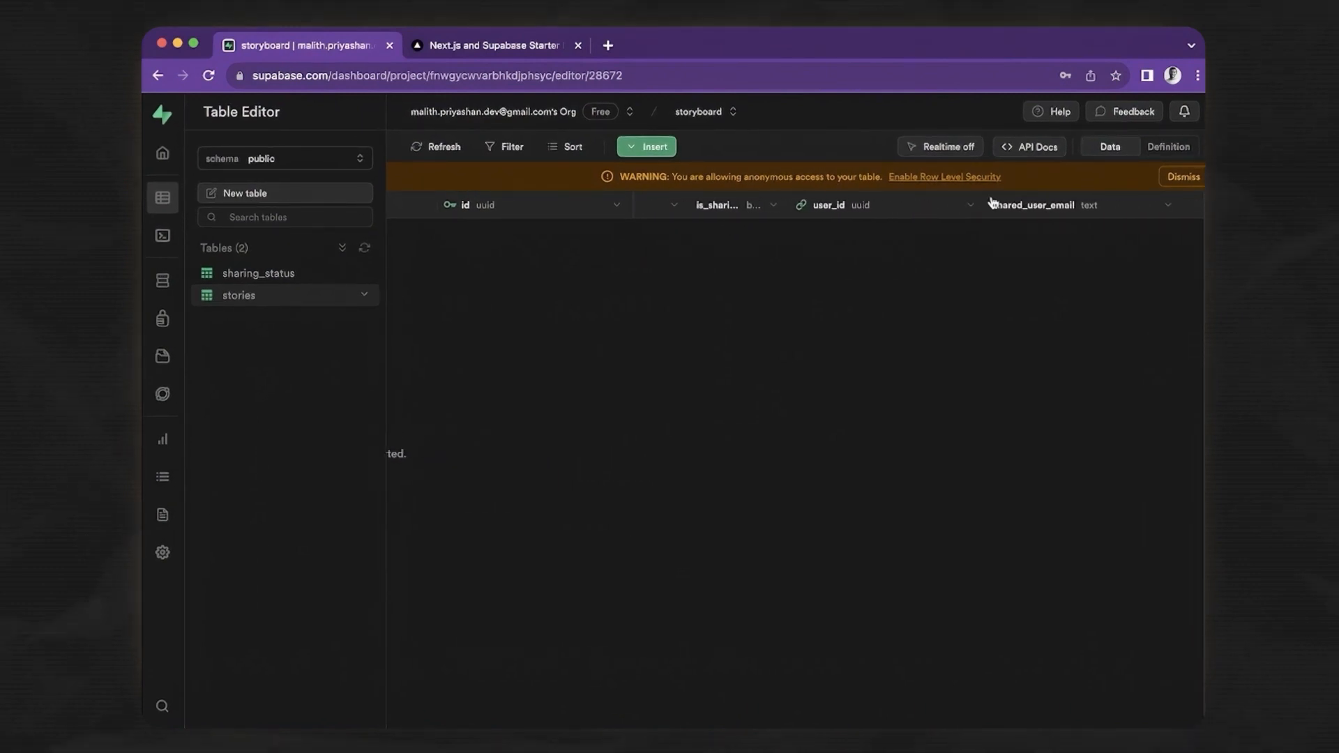
{"action": "left_click", "coordinate": [259, 274]}
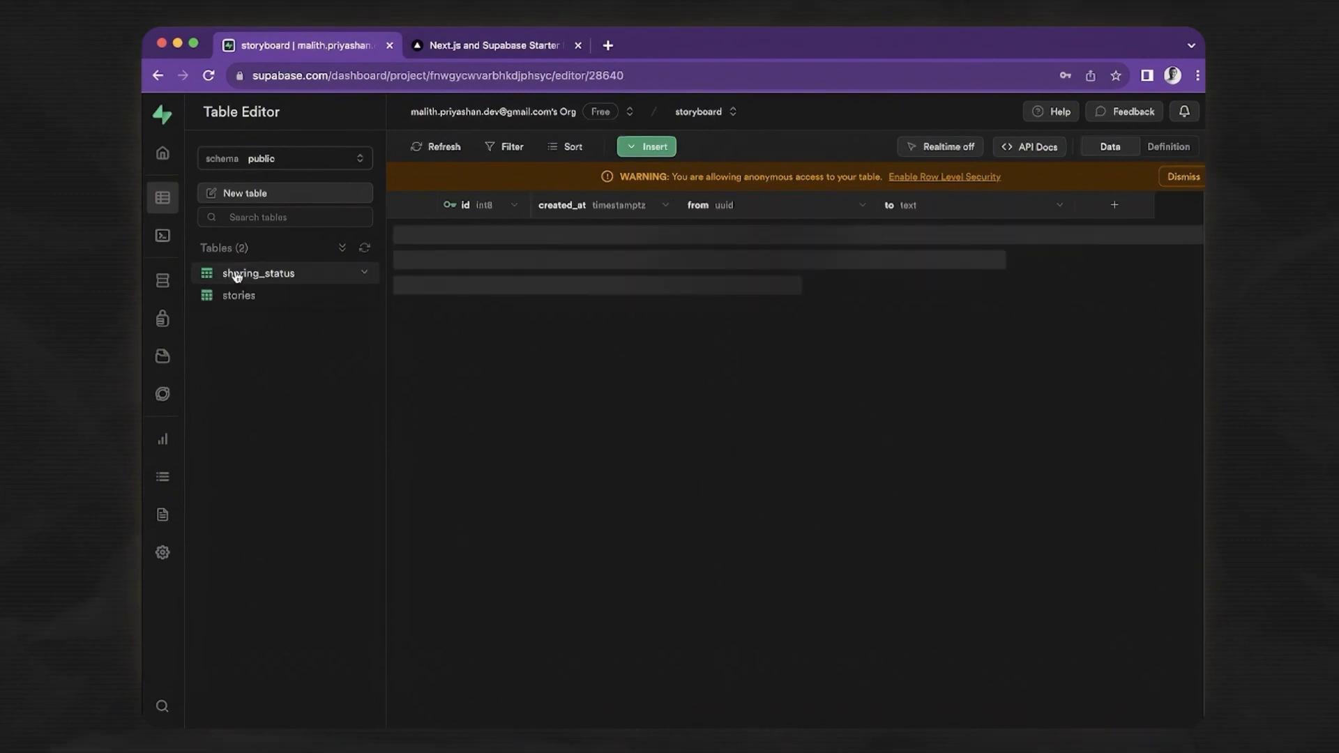